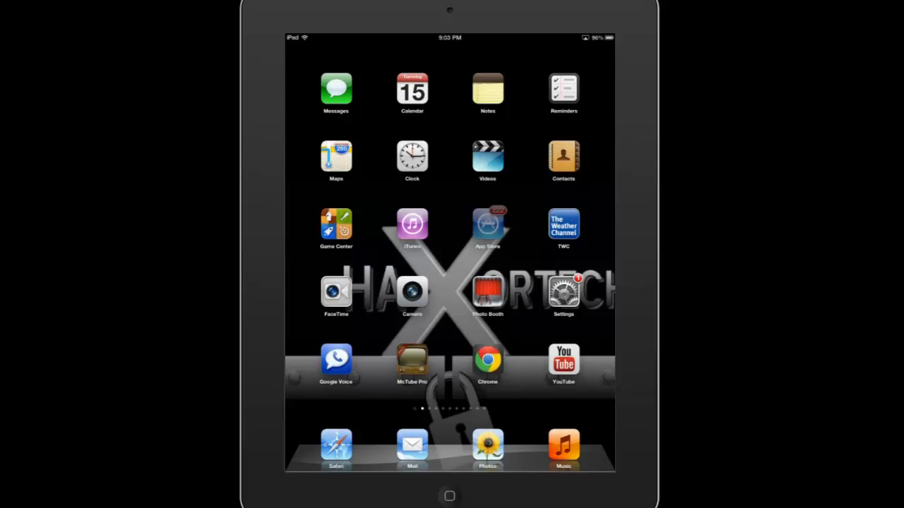
Step: Search the App Store for 'puffin' and view the Puffin Web Browser details page
left_click(488, 224)
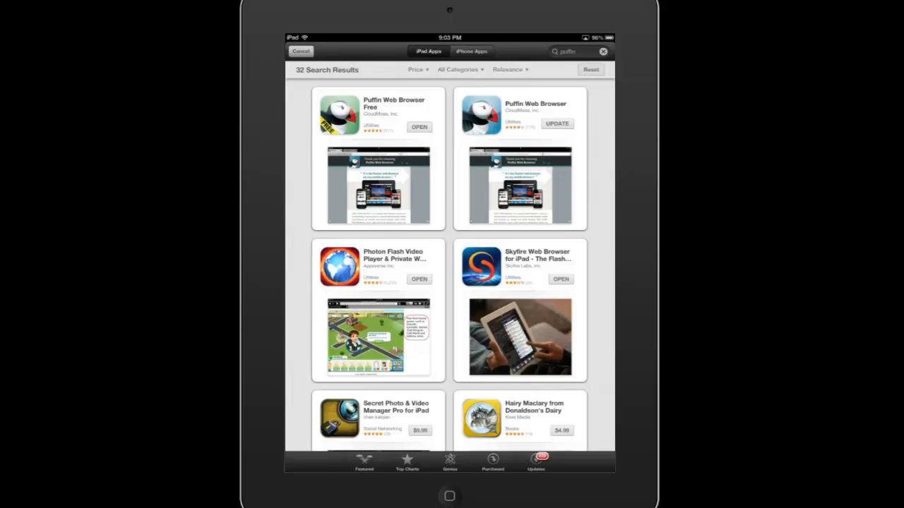
left_click(520, 113)
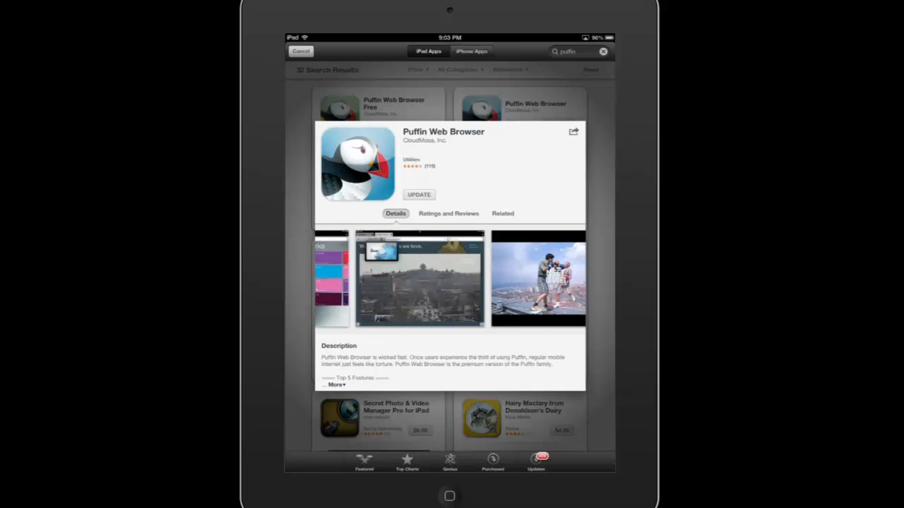
scroll("left", 3)
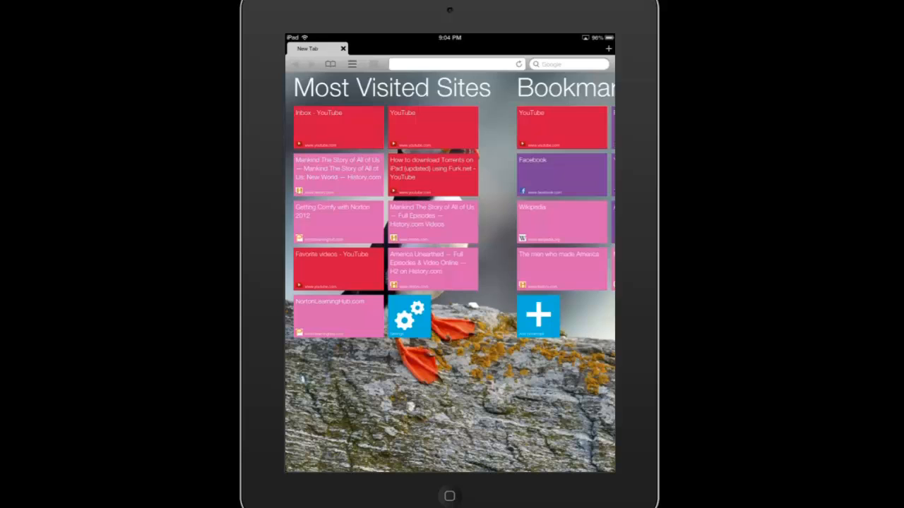
scroll("left", 3)
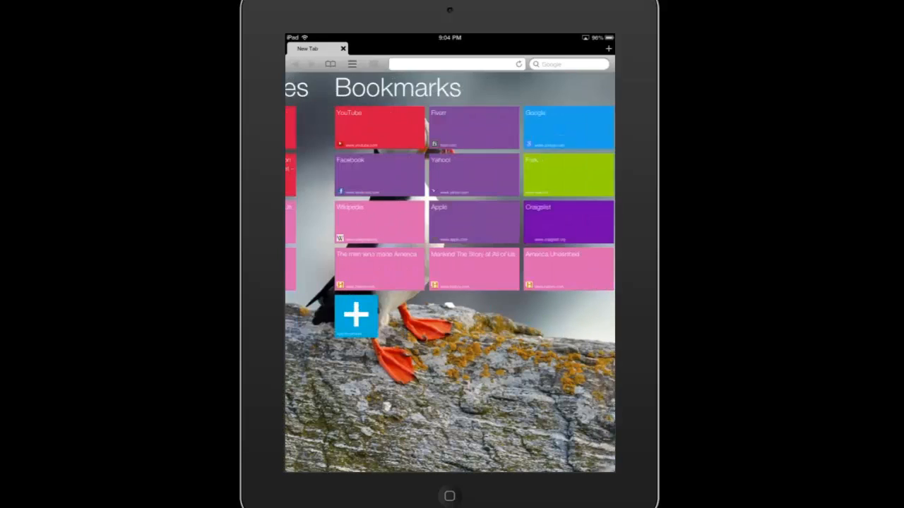
scroll("right", 3)
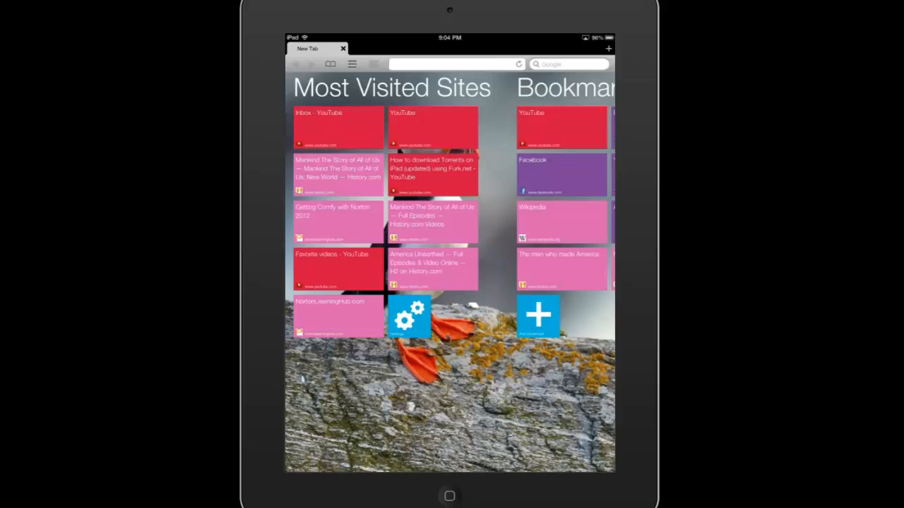
left_click(432, 129)
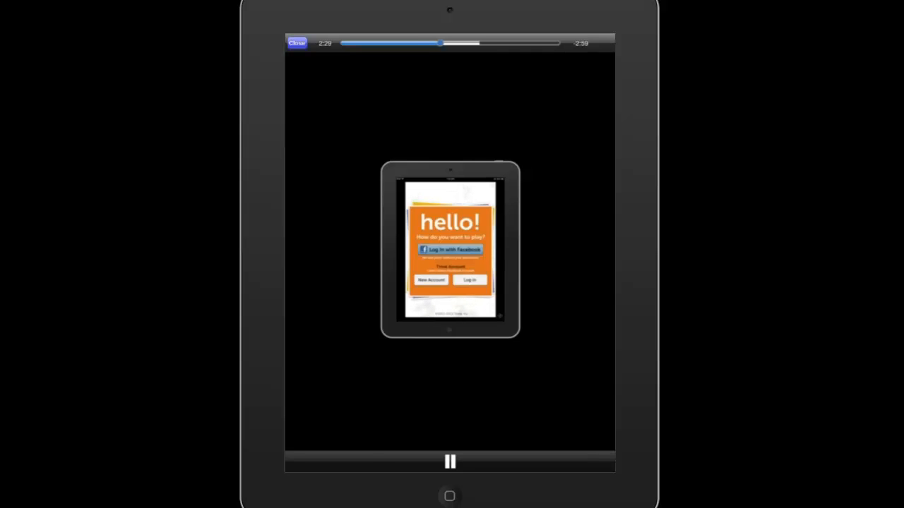
Step: Pause the full-screen iPad demo video, then resume it
left_click(450, 462)
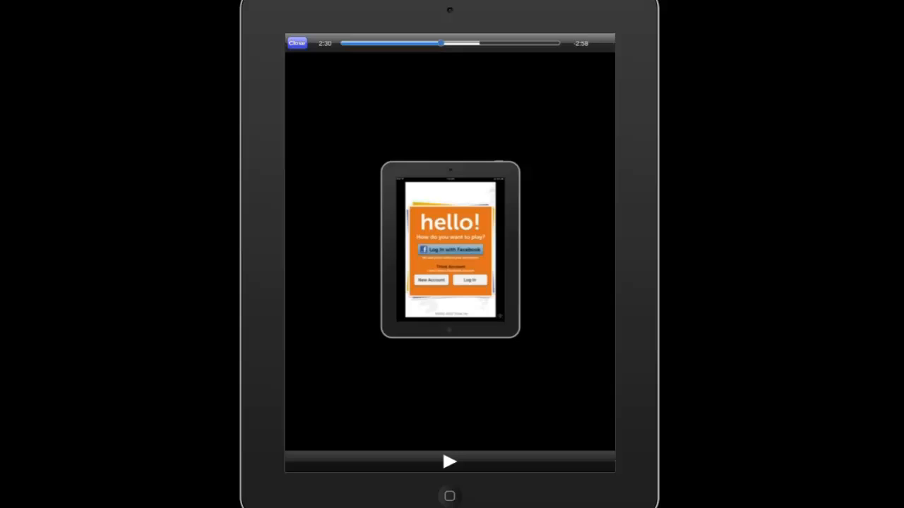
left_click(295, 42)
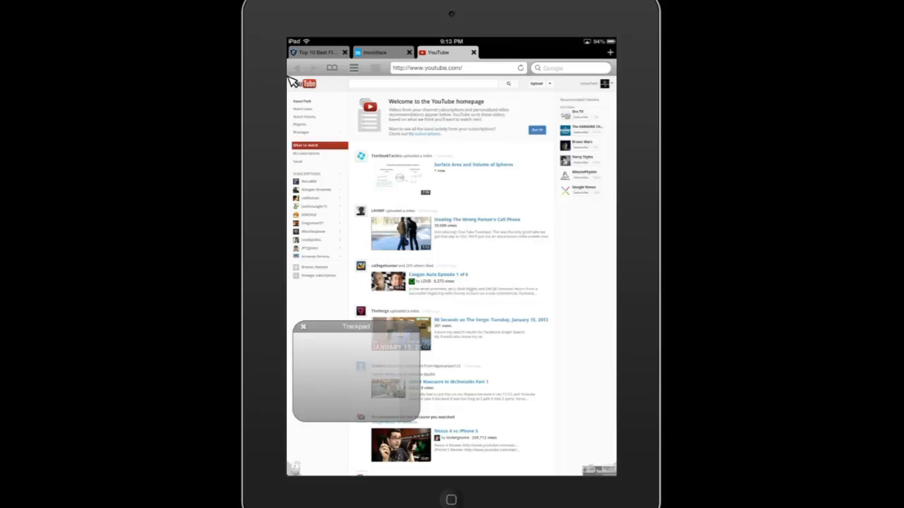
mouse_move(598, 94)
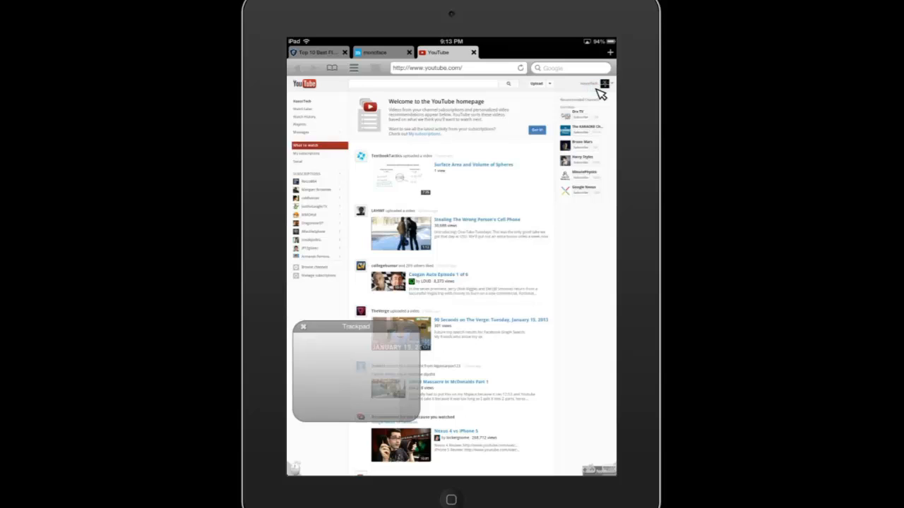
Step: Open the Comments page in the YouTube Video Manager inbox
left_click(303, 326)
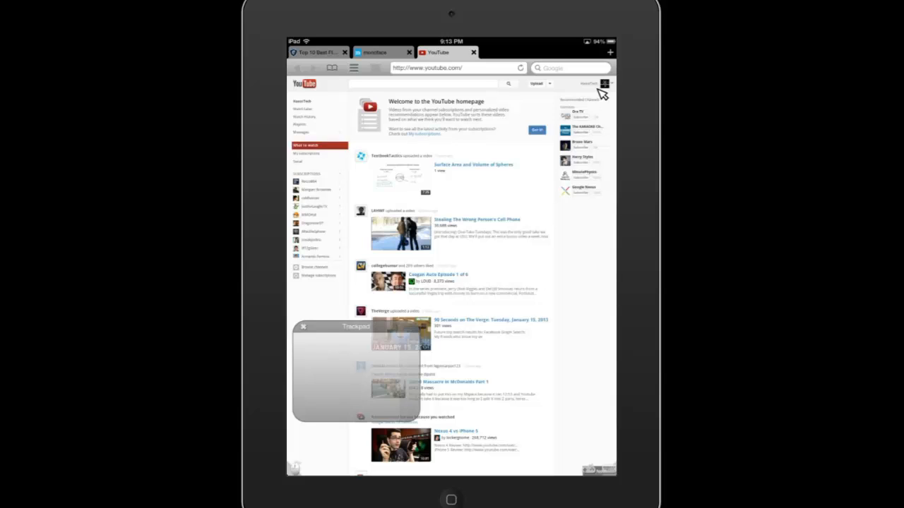
mouse_move(602, 95)
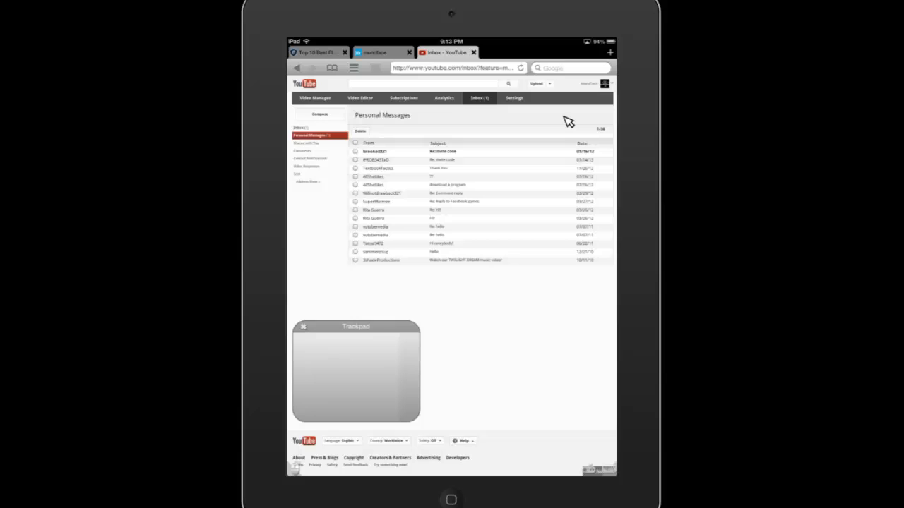
mouse_move(322, 145)
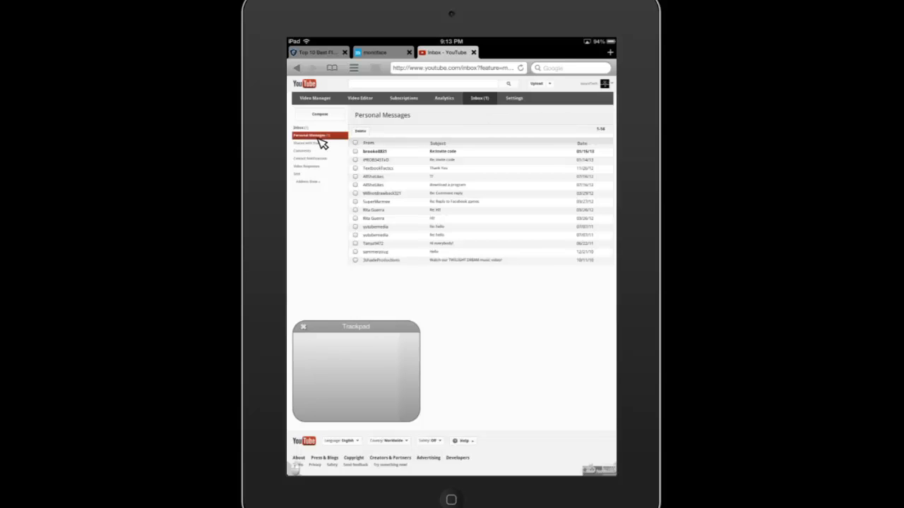
left_click(303, 151)
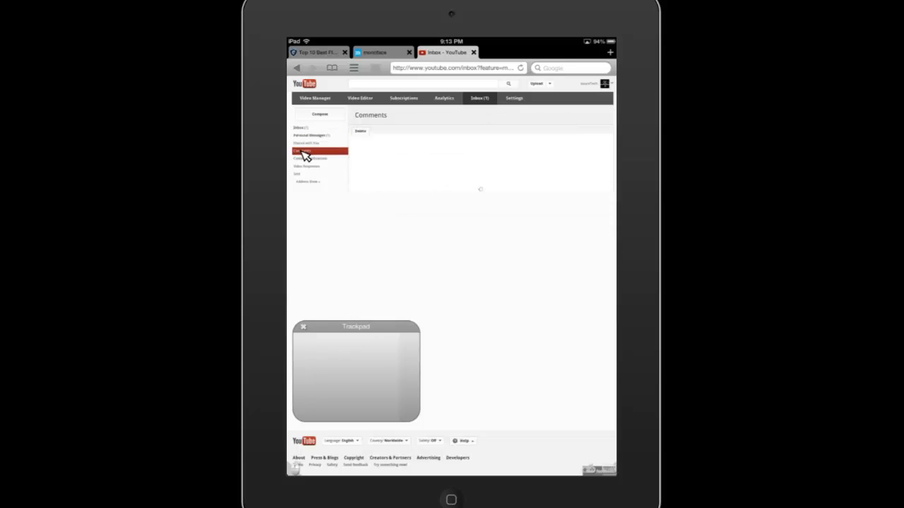
left_click(310, 152)
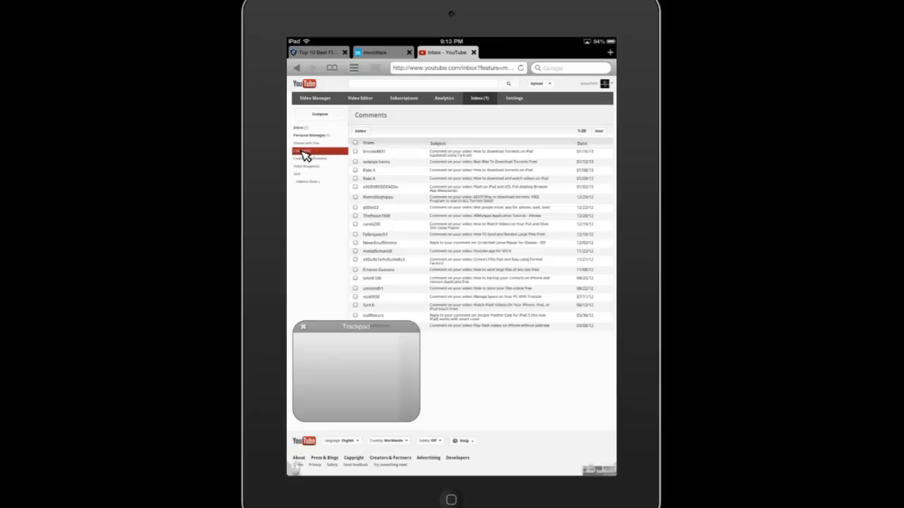
Step: Visit Uploads and Favorites, then the channel Dashboard, and activate the search field
left_click(313, 99)
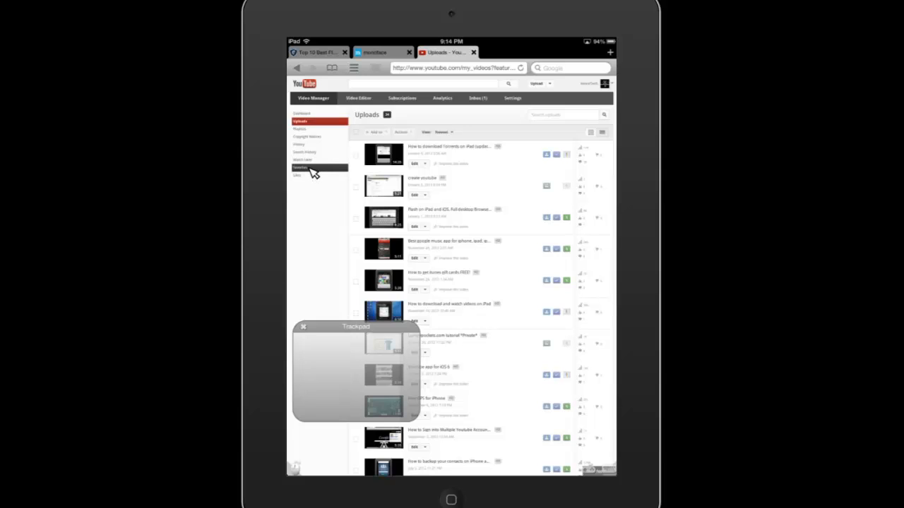
left_click(302, 167)
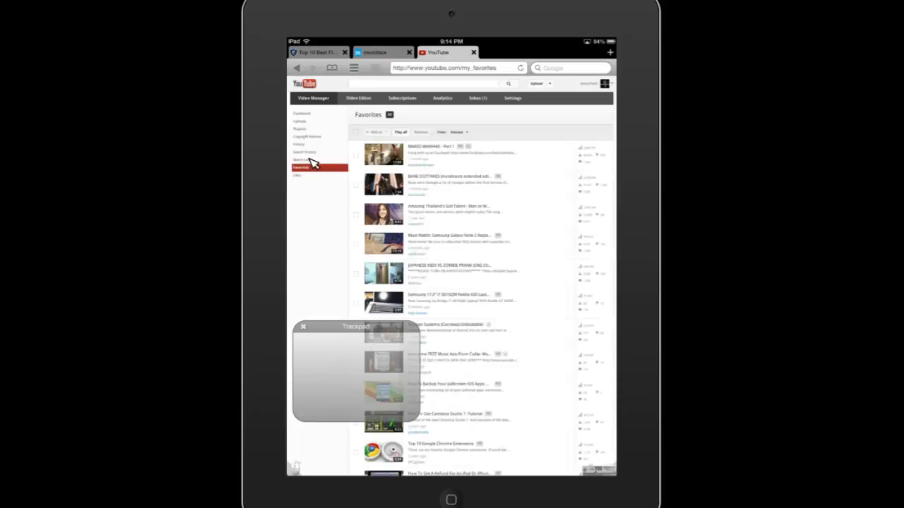
left_click(302, 114)
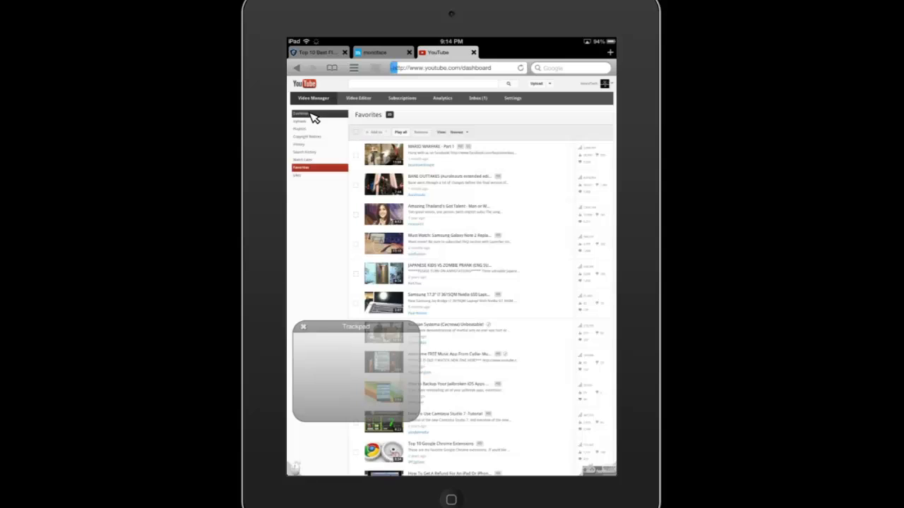
left_click(301, 113)
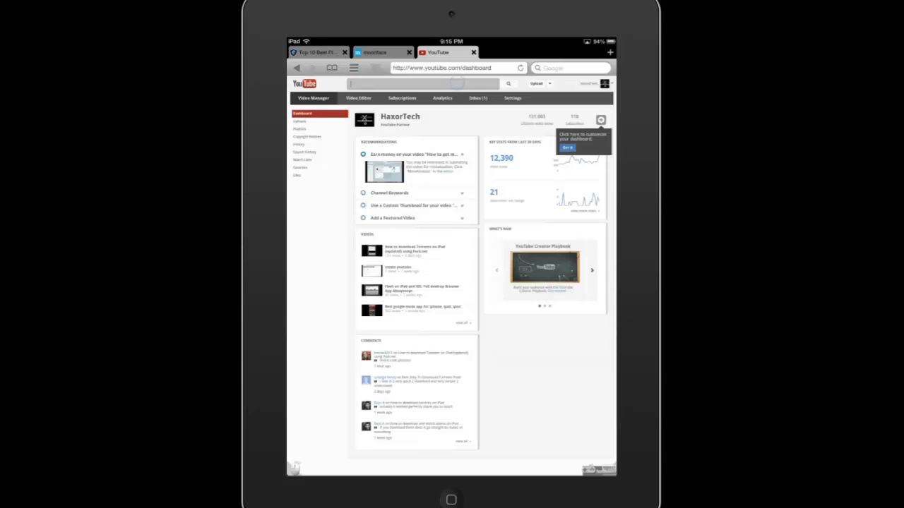
left_click(424, 83)
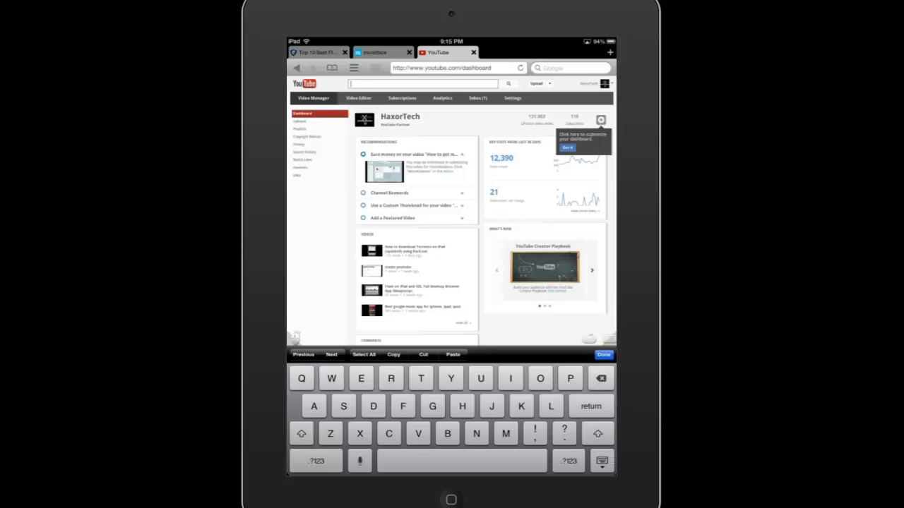
Step: Type 'th' in the YouTube search box, cut it, then type 'thejkhhg'
type("th")
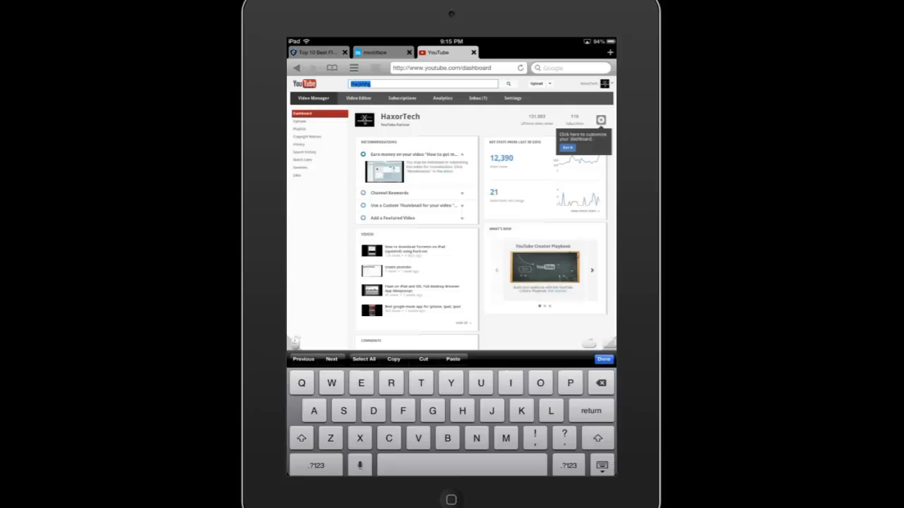
left_click(603, 359)
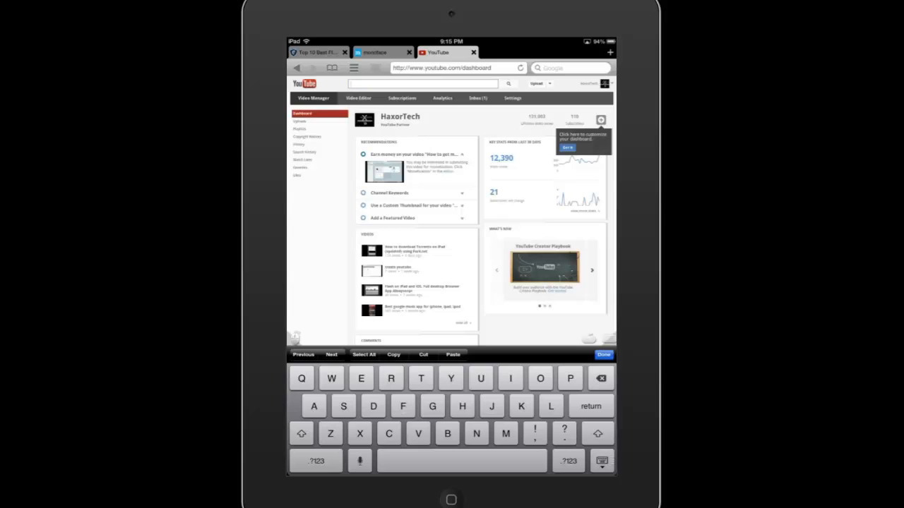
type("thejkhhg")
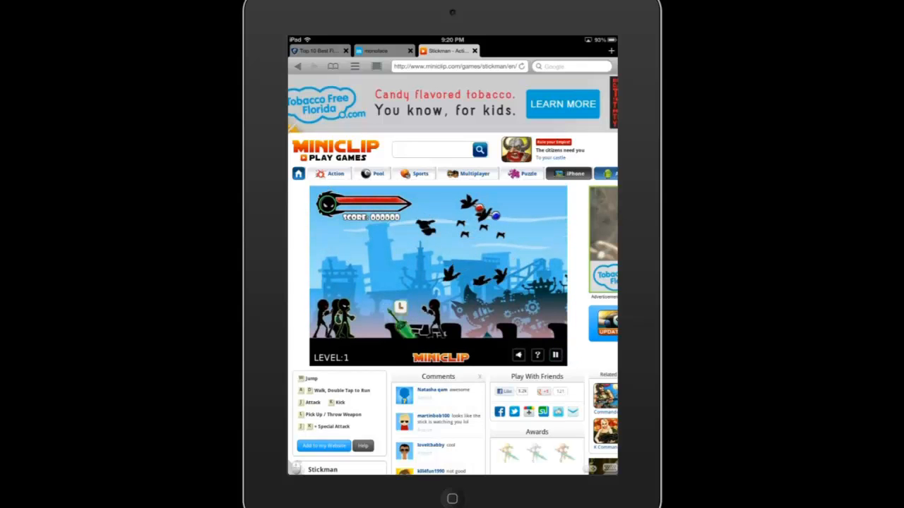
Step: Pause Stickman at its Resume/Options/Quit menu with the gamepad overlay shown
left_click(555, 354)
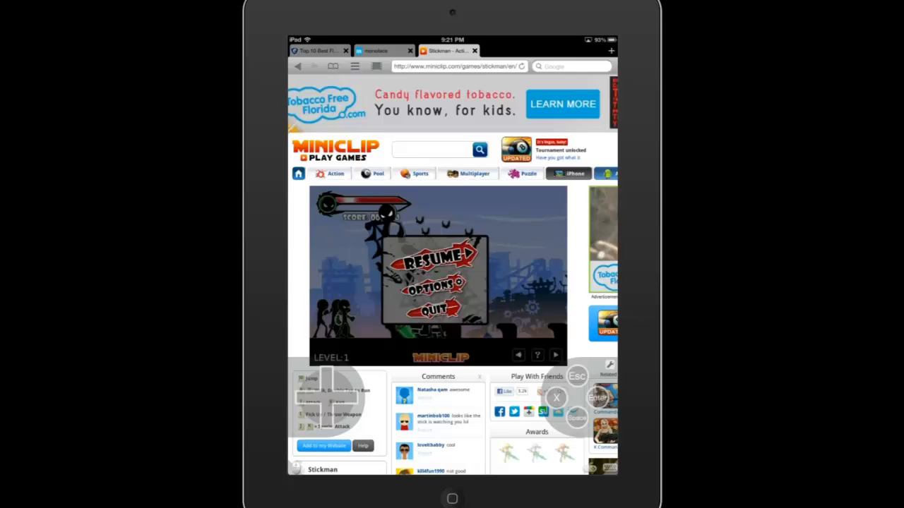
Step: Map the gamepad's X button to the W key
left_click(610, 365)
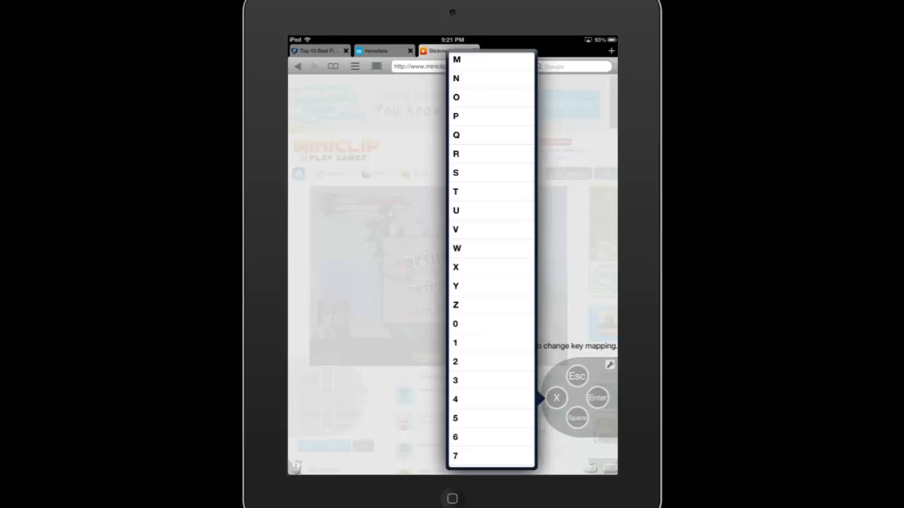
left_click(457, 249)
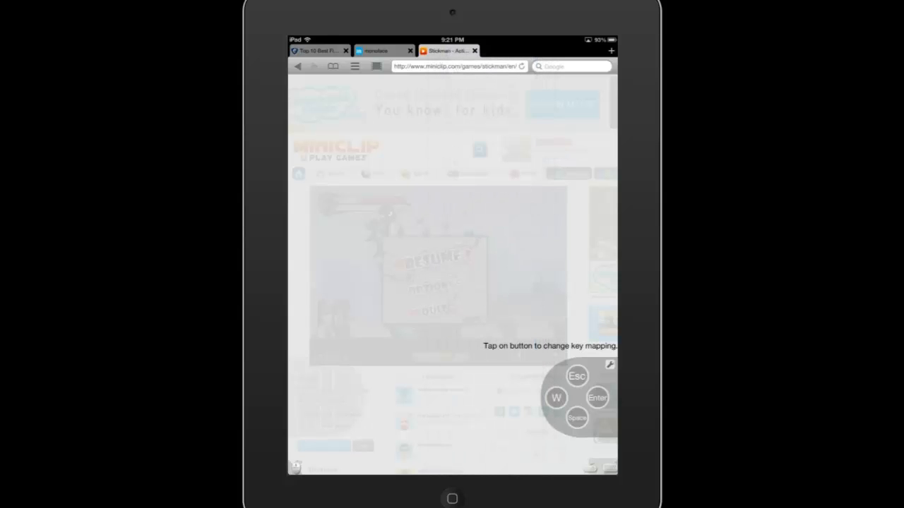